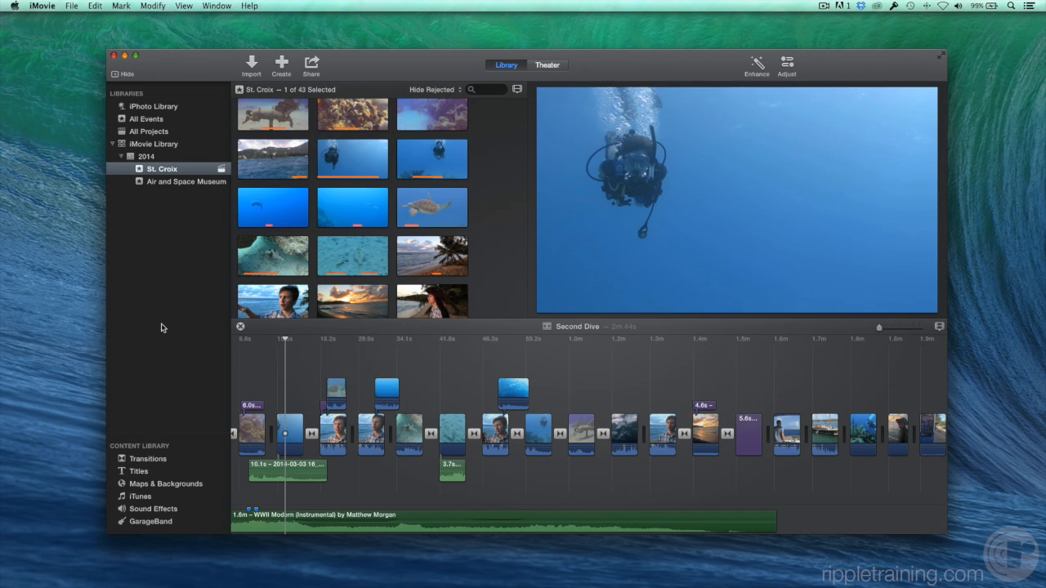
mouse_move(137, 64)
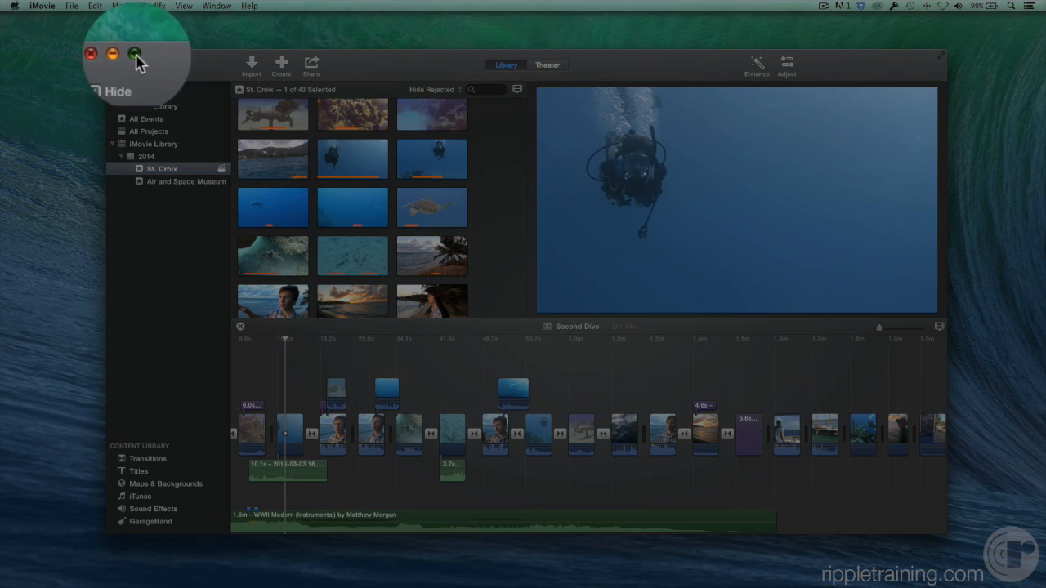
- Expand the iMovie window to full screen, showing the Second Dive project's clips, viewer and timeline
left_click(132, 53)
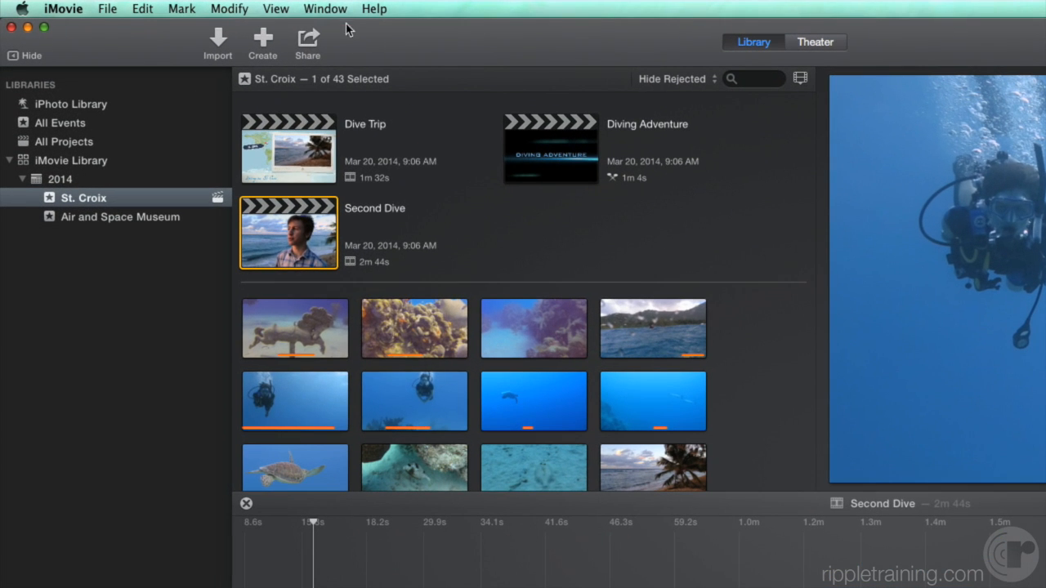
left_click(324, 9)
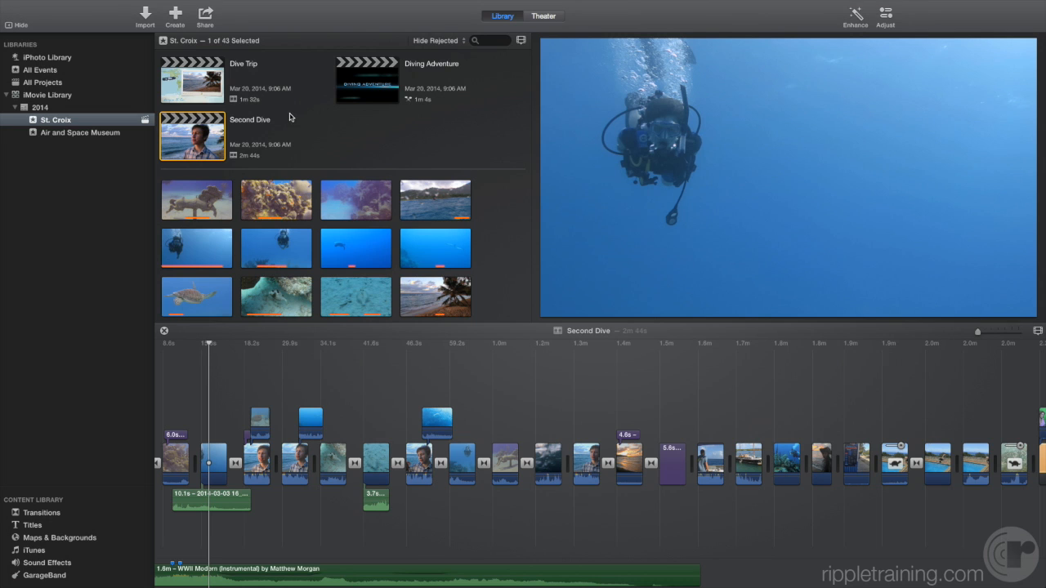
mouse_move(316, 115)
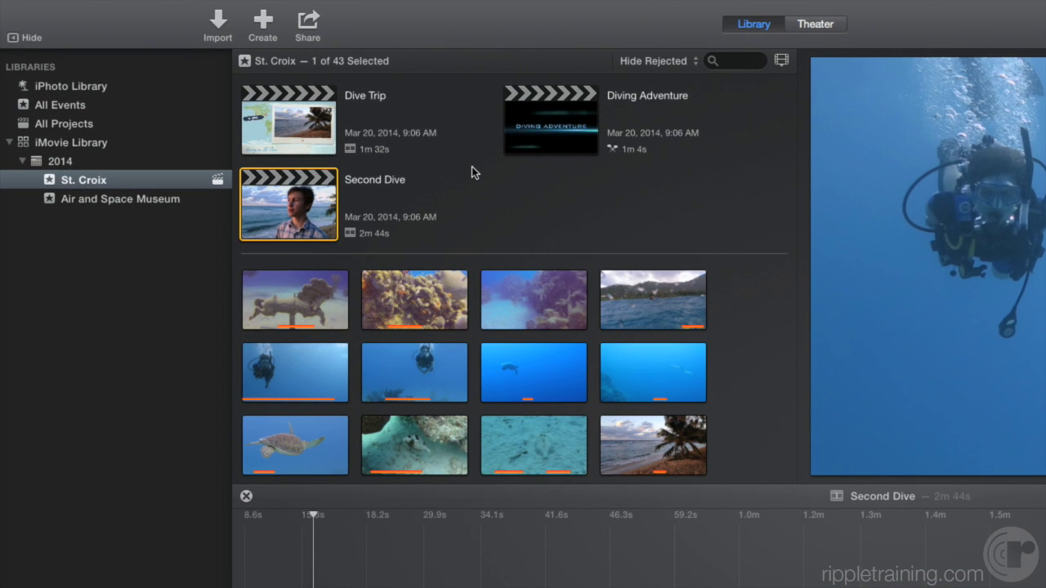
mouse_move(218, 25)
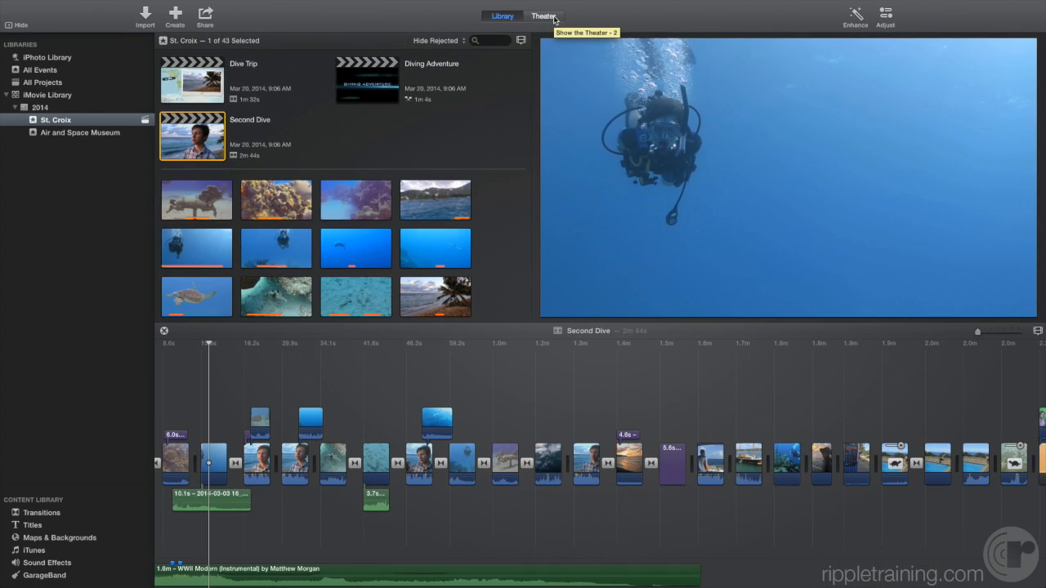
left_click(543, 16)
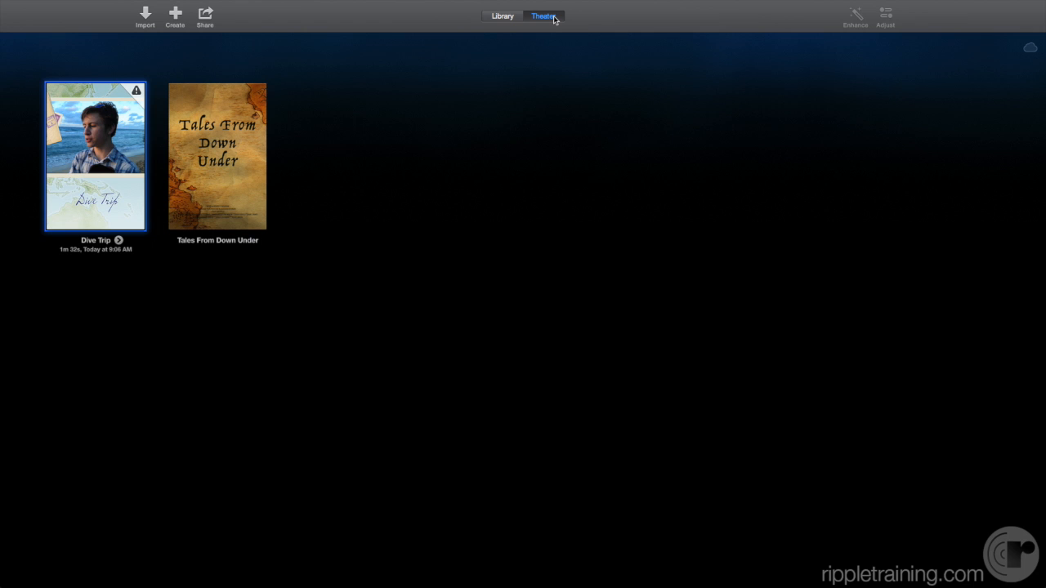
mouse_move(583, 21)
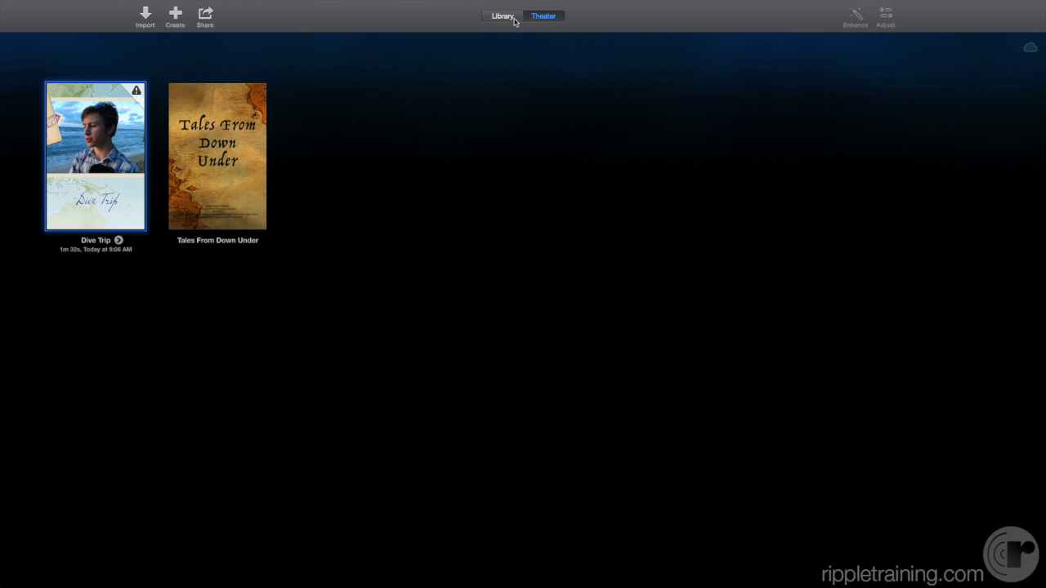
left_click(503, 16)
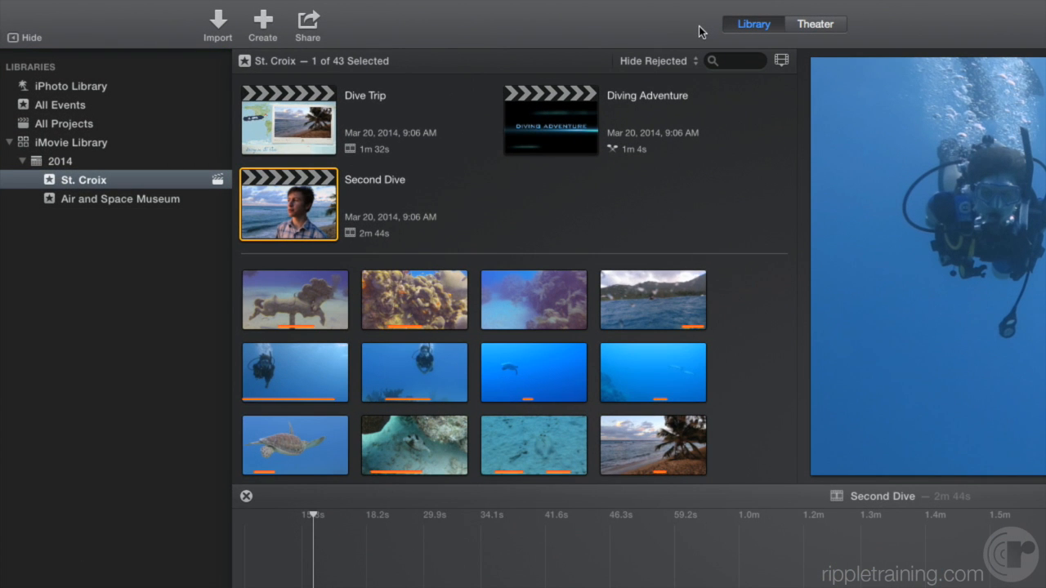
- Glance at the iTunes audio collection, then switch to the iMovie Library listing all 58 items
scroll("down", 3)
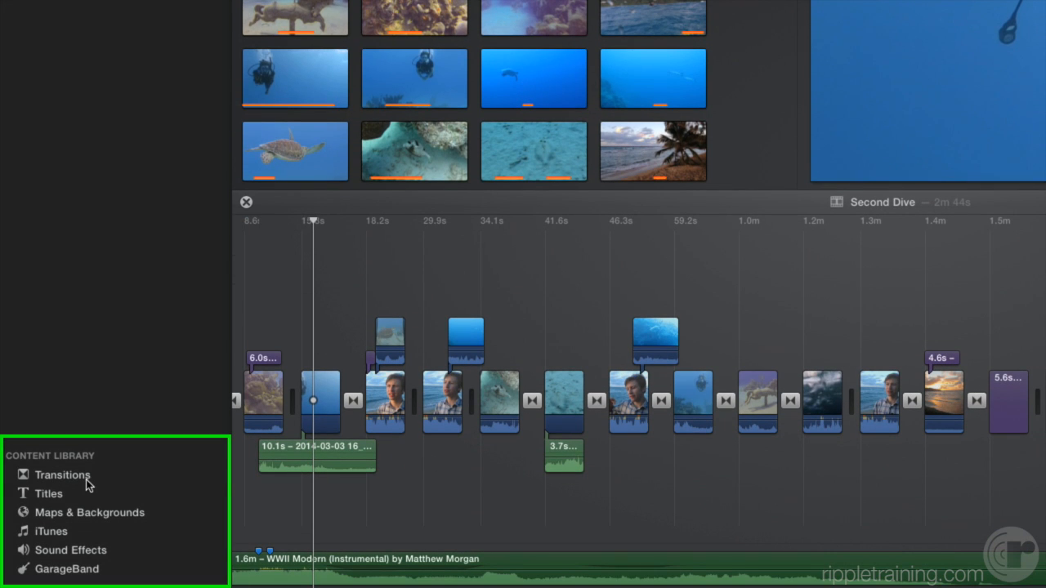
left_click(90, 513)
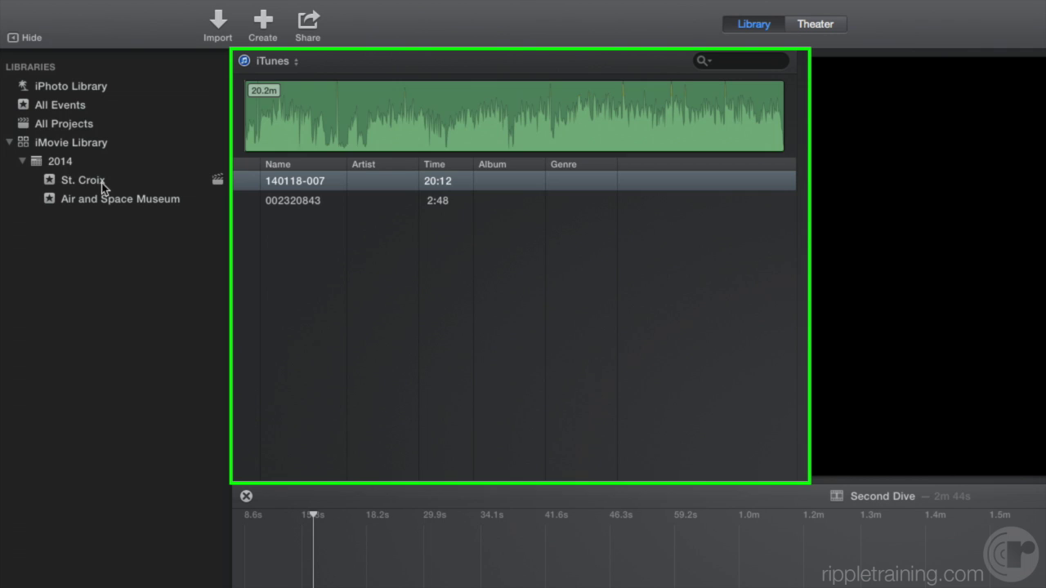
left_click(82, 180)
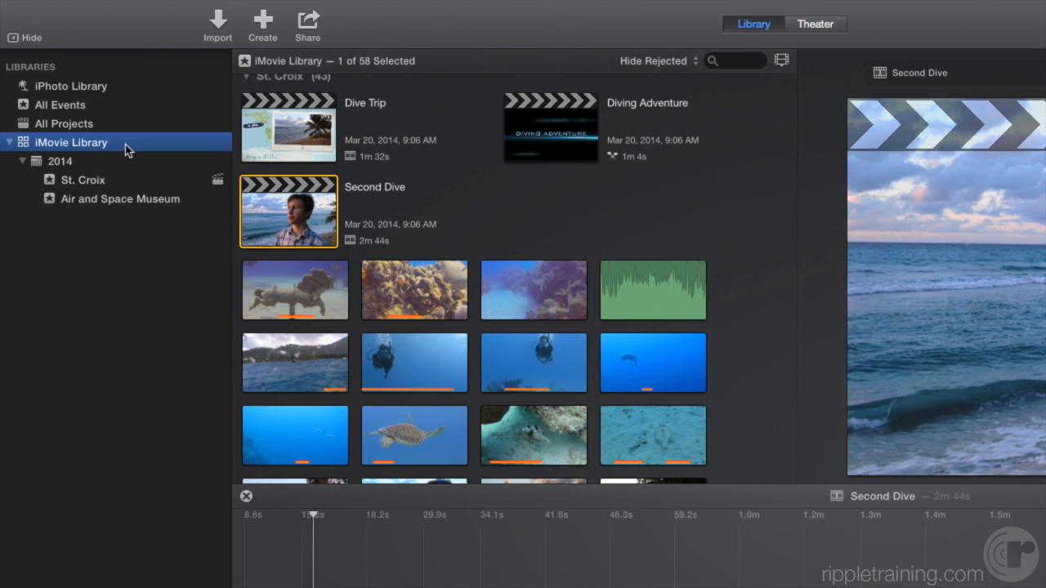
- Browse the St. Croix clips, then list First Big Dive, Diving Adventure, Second Dive and Dive Trip
left_click(82, 180)
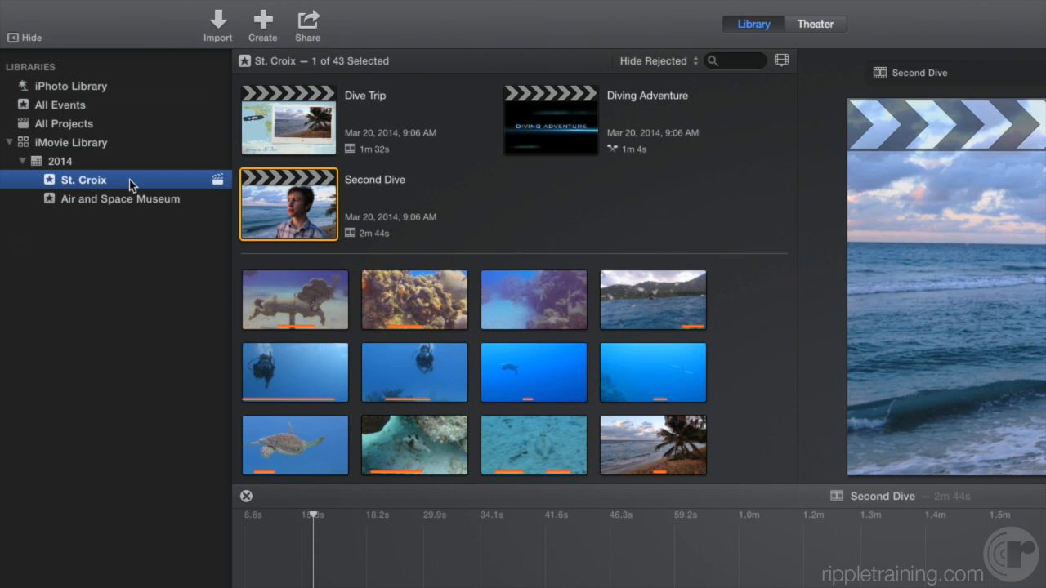
scroll("down", 3)
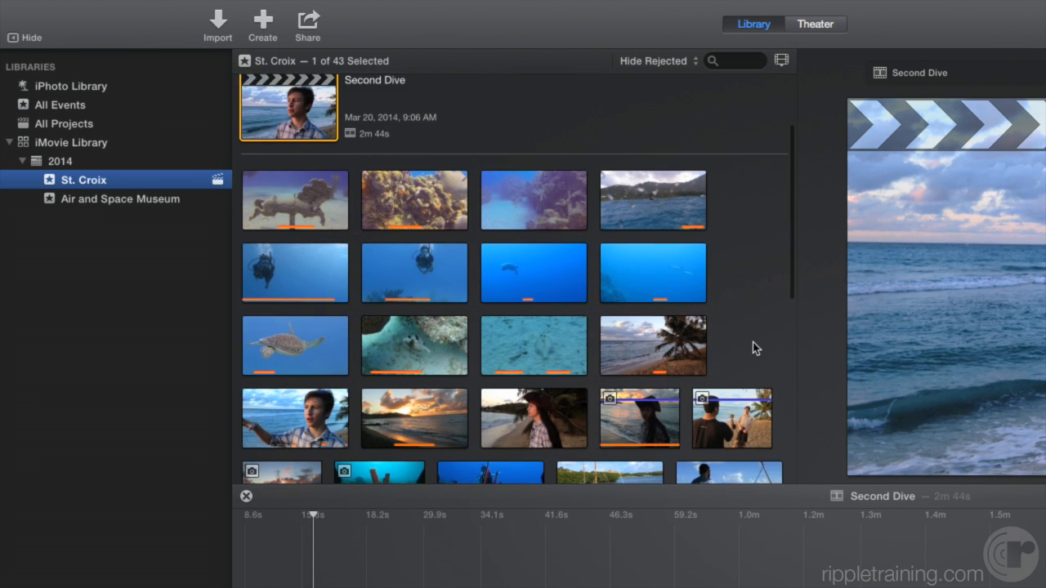
scroll("down", 3)
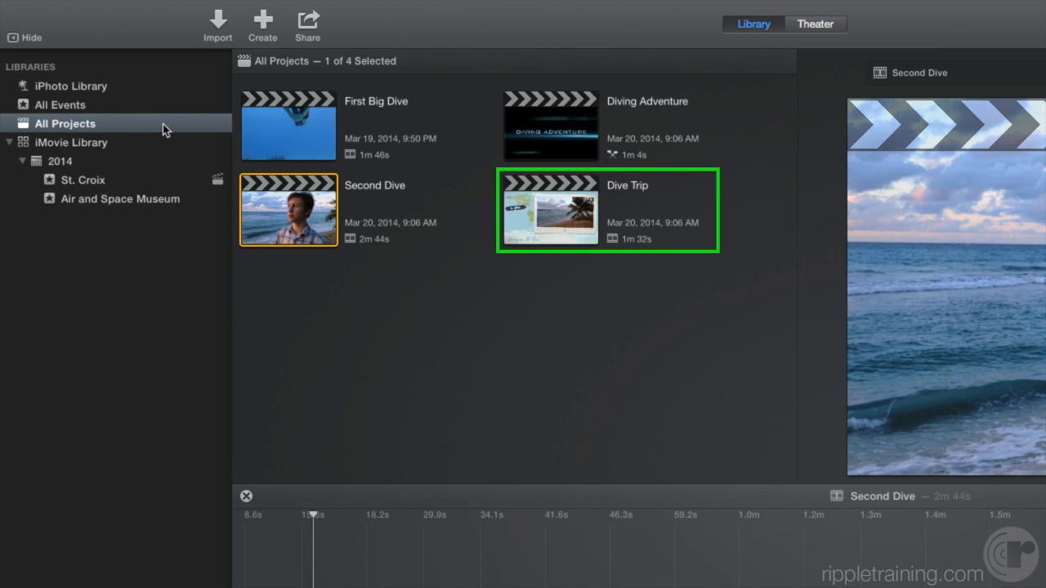
- Load the Dive Trip project into the timeline alongside the St. Croix event clips
left_click(75, 180)
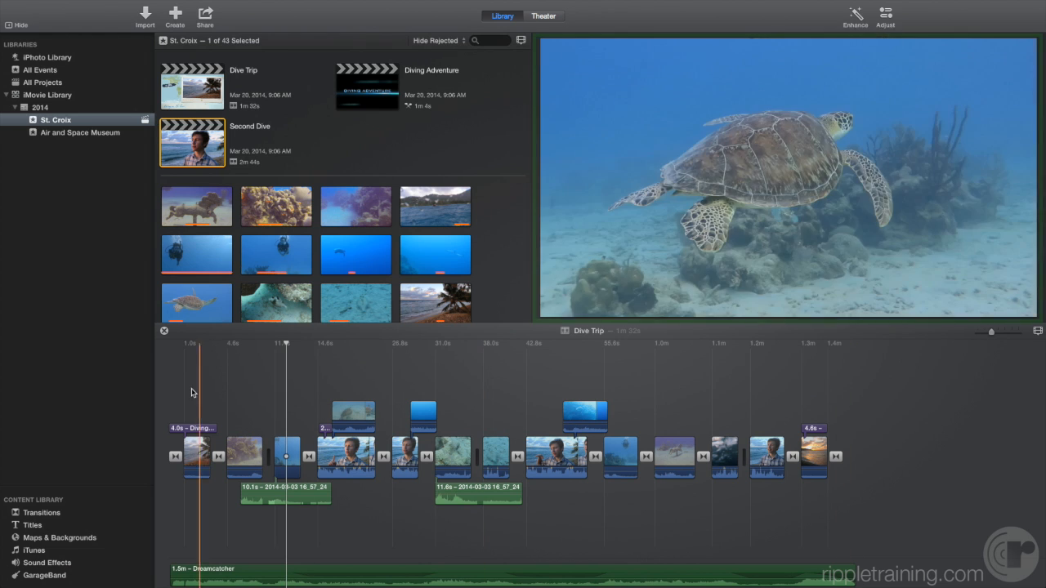
left_click(289, 368)
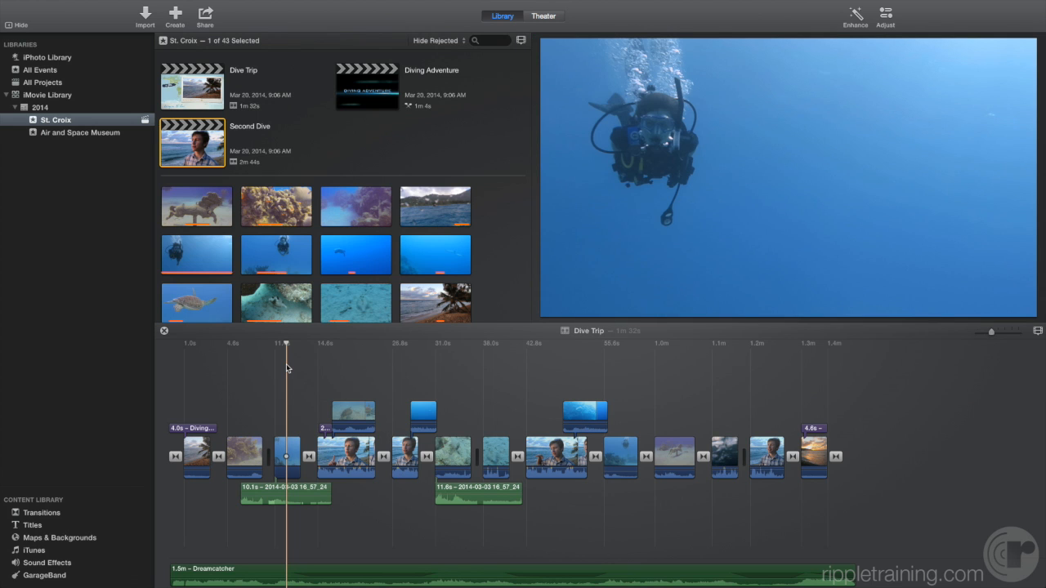
mouse_move(162, 211)
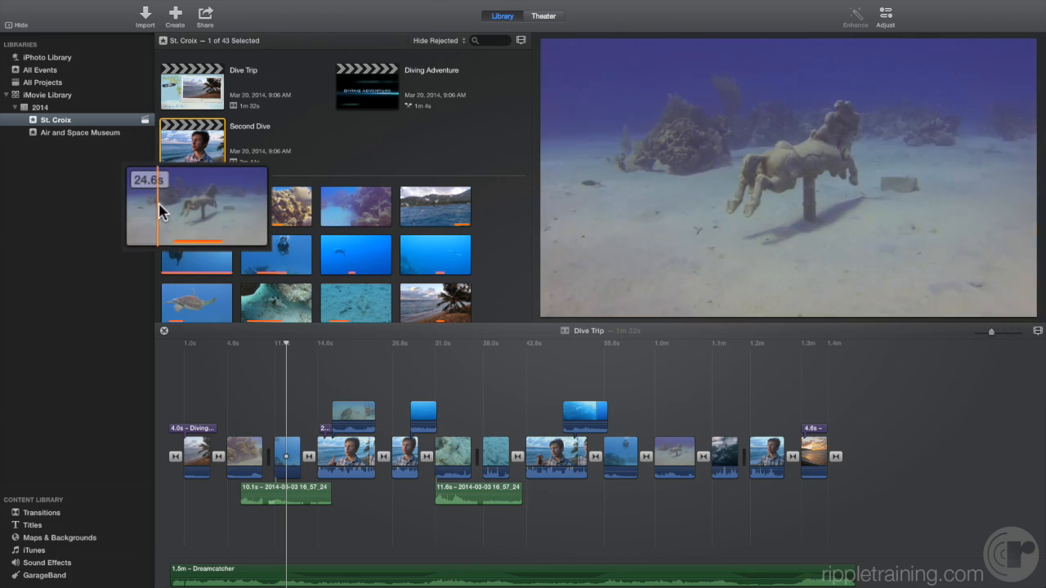
mouse_move(237, 213)
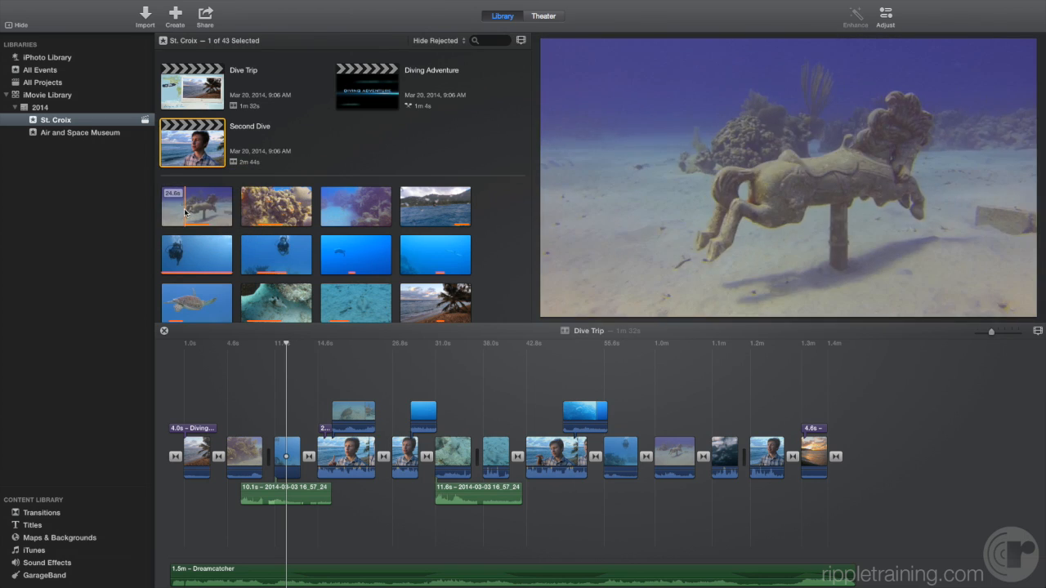
mouse_move(275, 206)
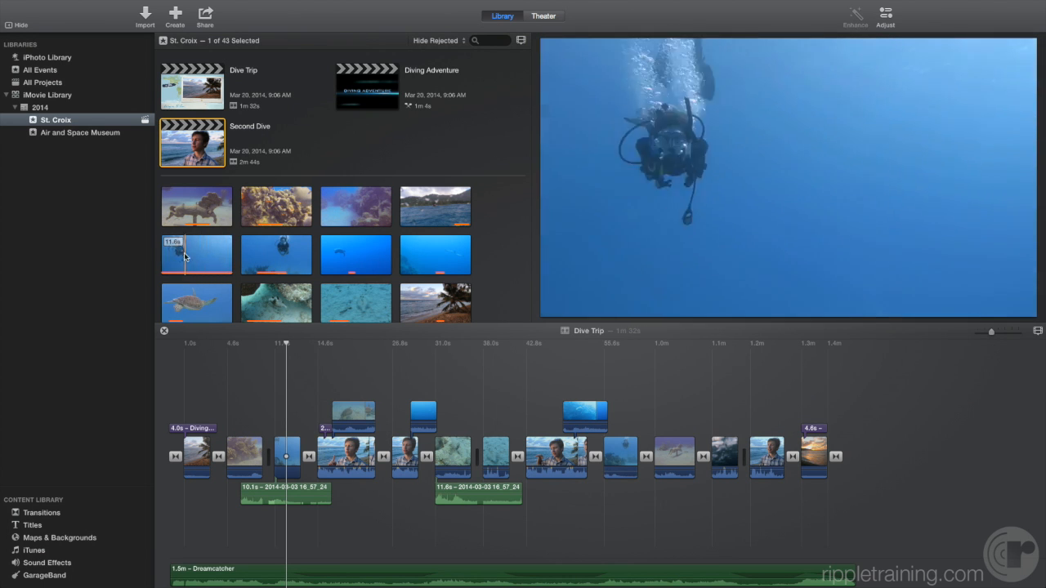
mouse_move(289, 255)
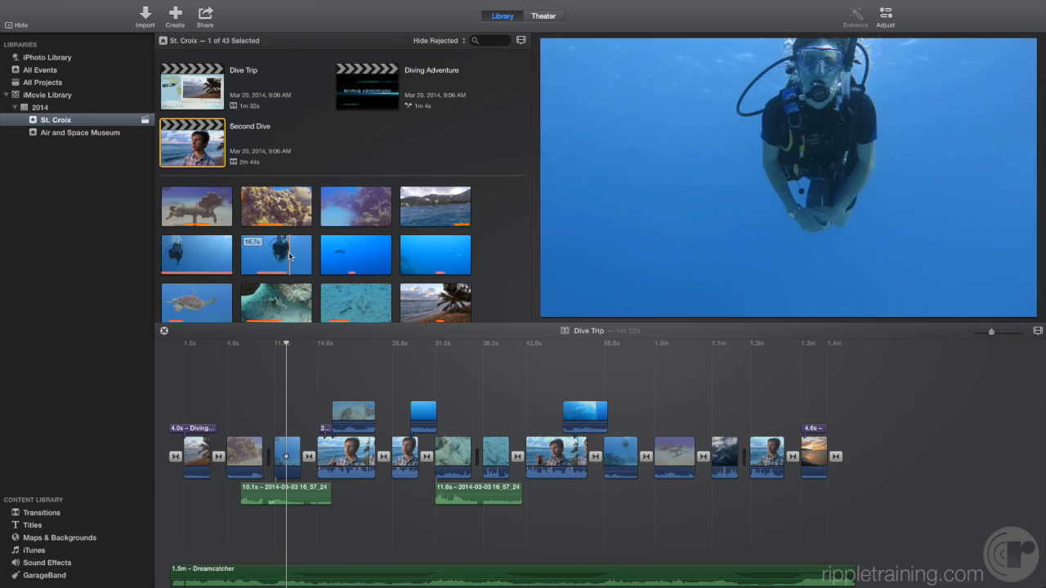
mouse_move(382, 258)
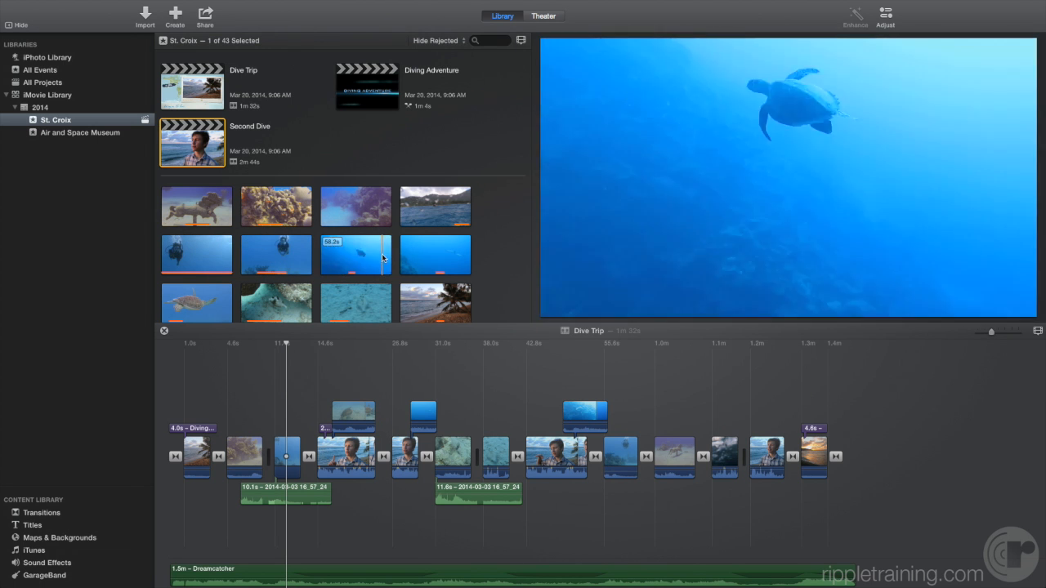
mouse_move(445, 260)
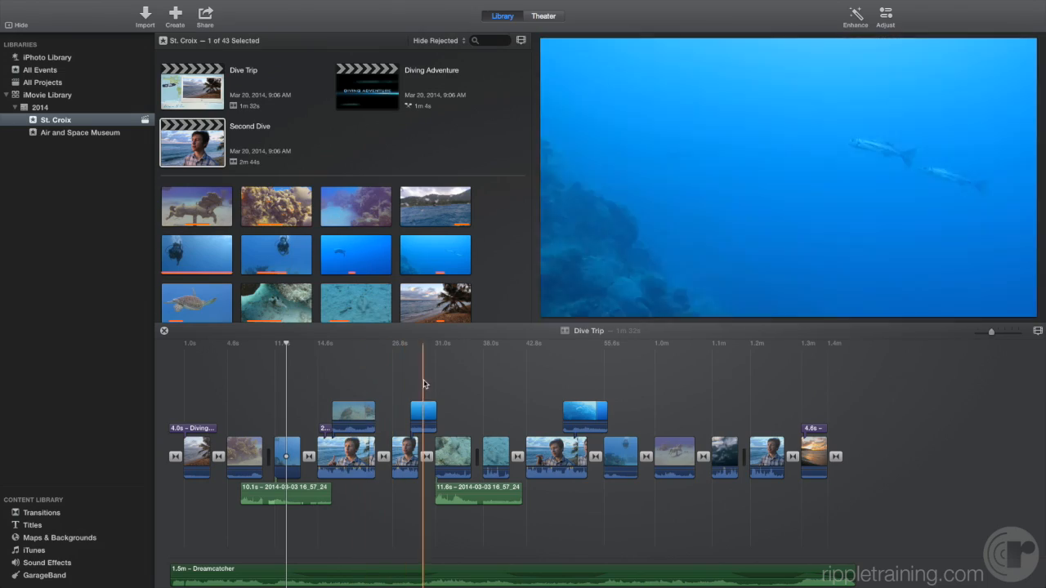
left_click(576, 384)
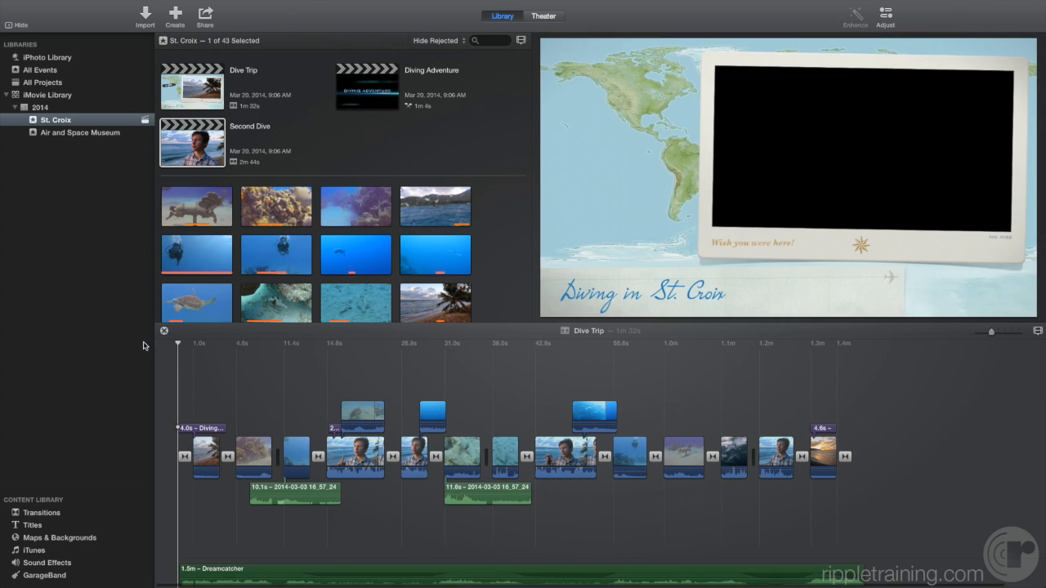
mouse_move(165, 363)
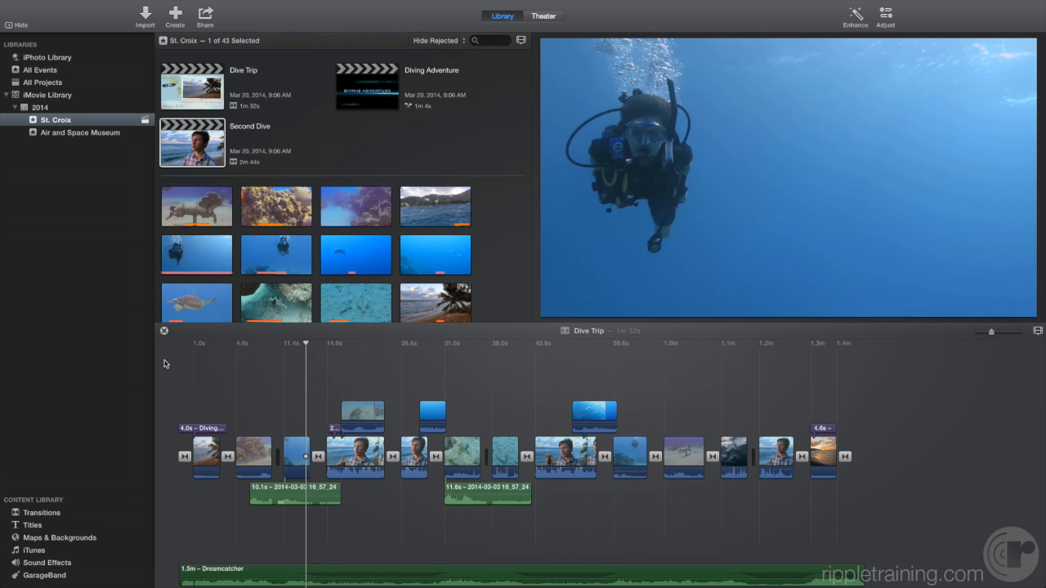
mouse_move(514, 326)
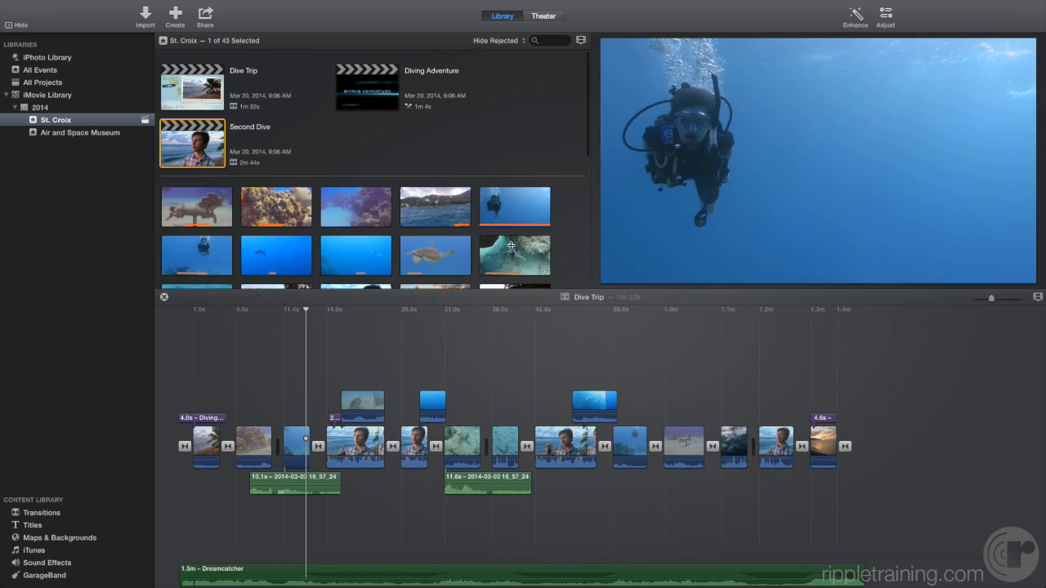
- Scroll down through the later St. Croix clips in the taller event browser
scroll("down", 3)
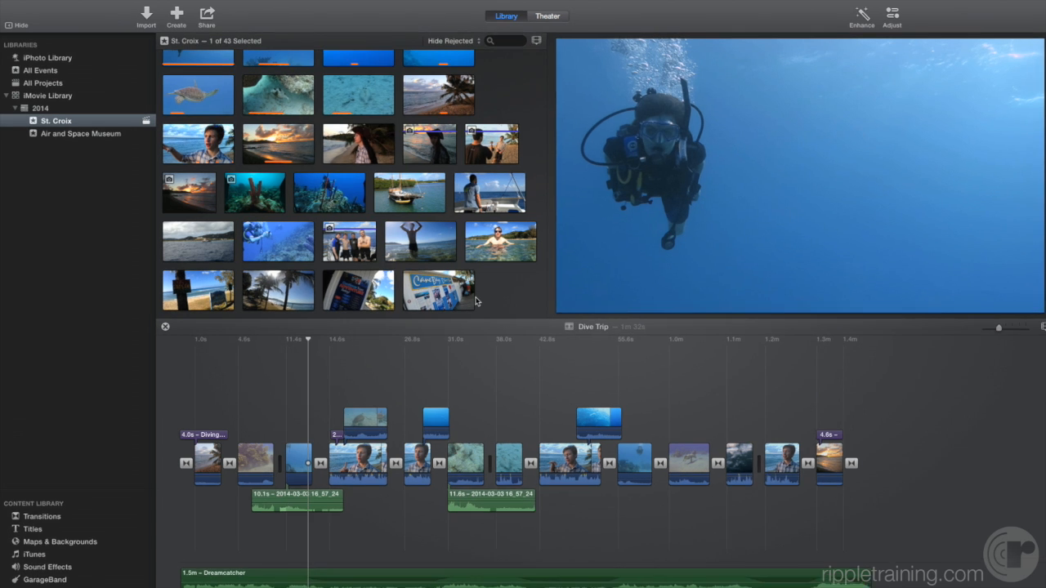
left_click(325, 9)
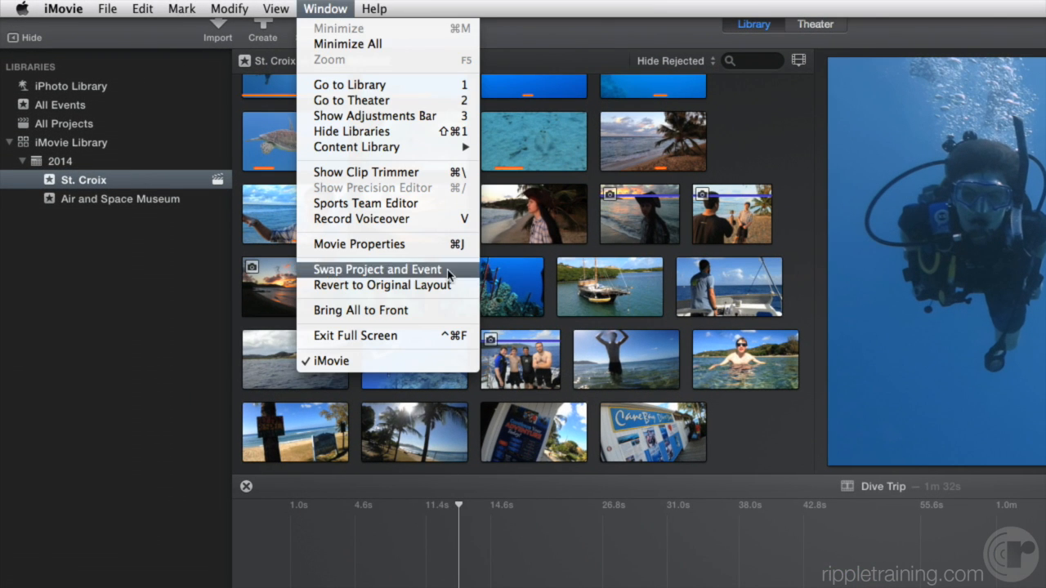
left_click(377, 269)
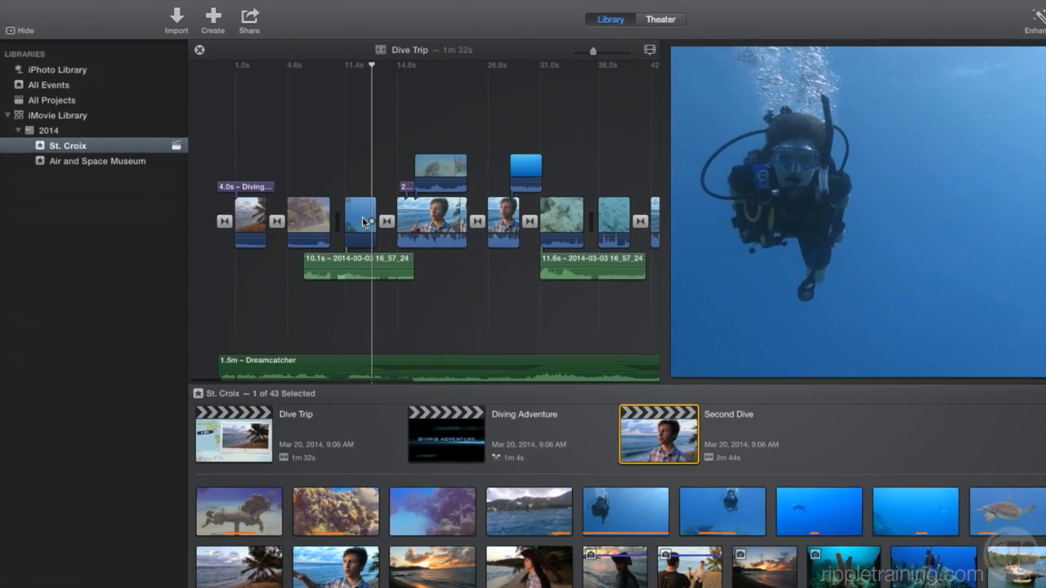
left_click(218, 5)
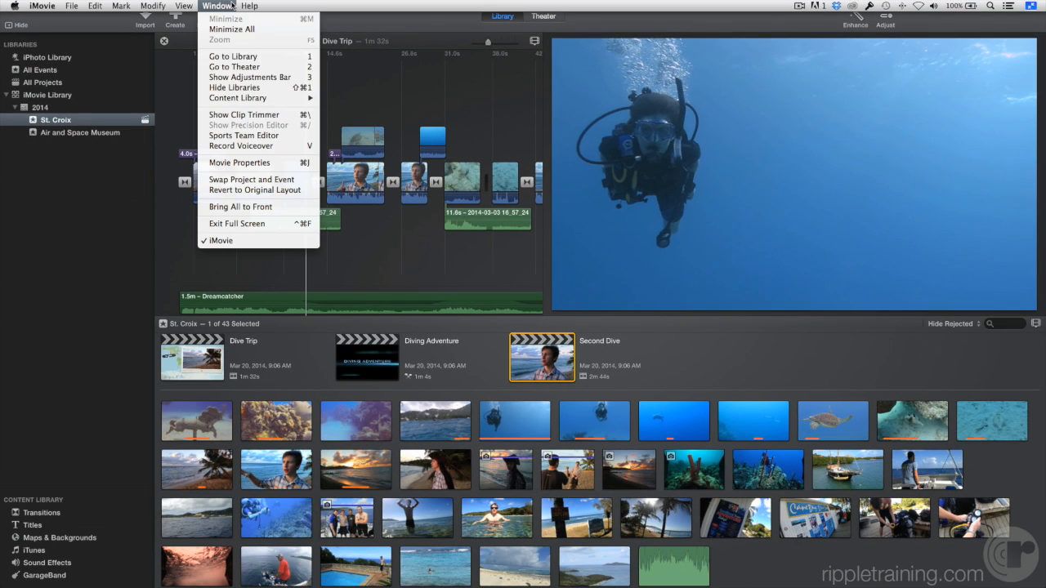
mouse_move(251, 179)
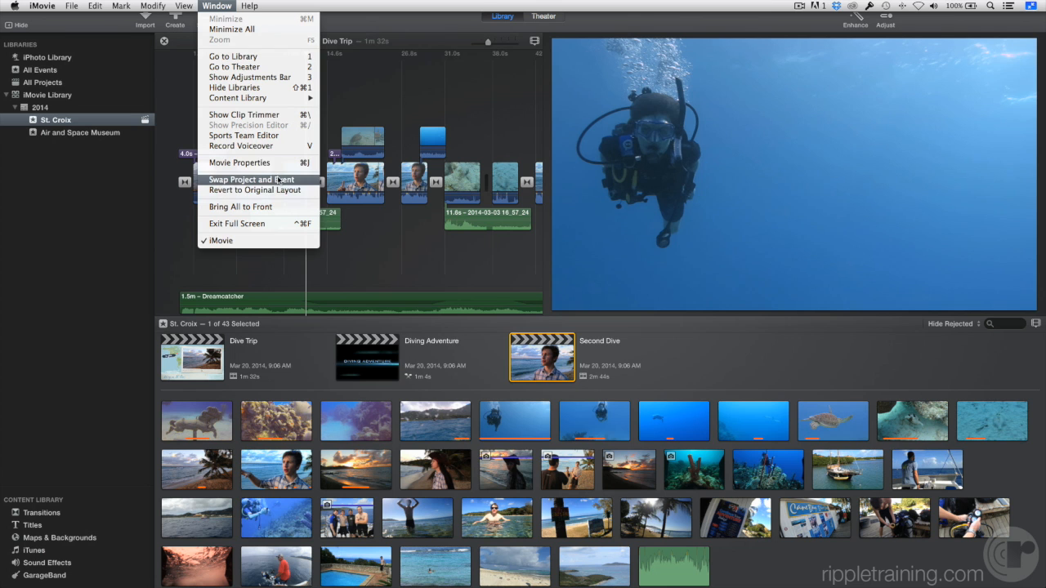
left_click(251, 179)
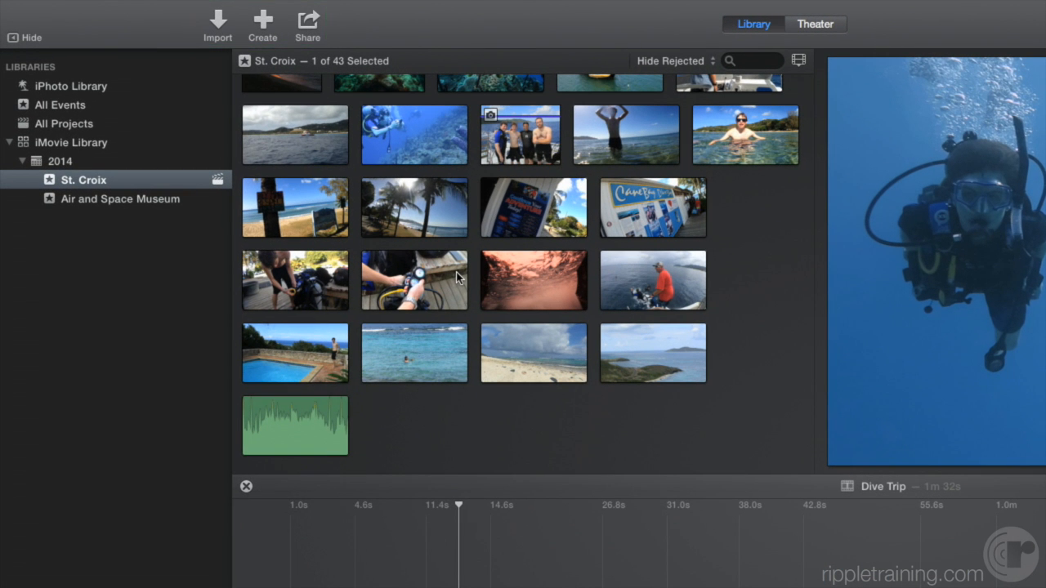
mouse_move(186, 30)
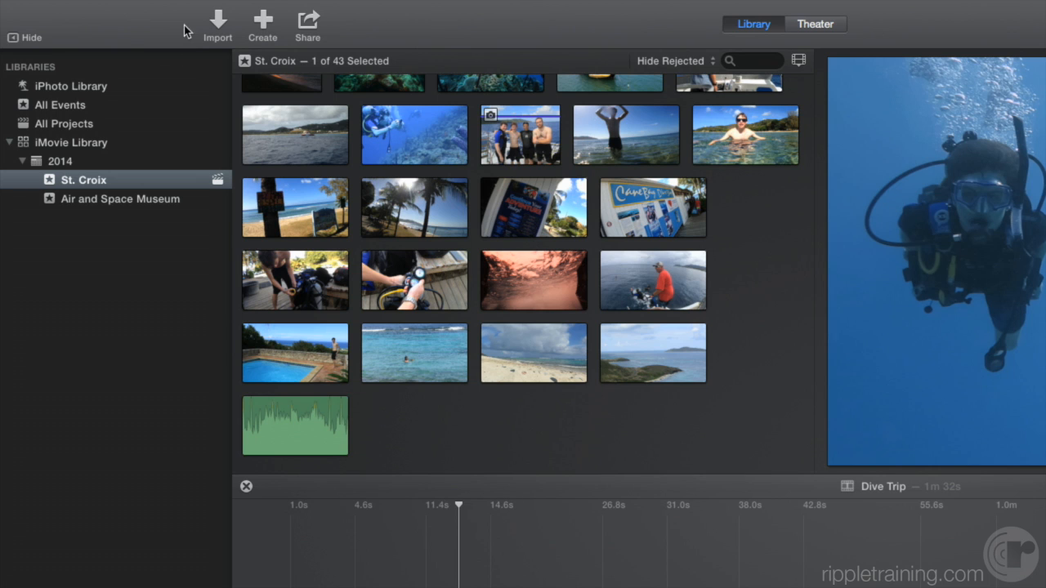
mouse_move(218, 20)
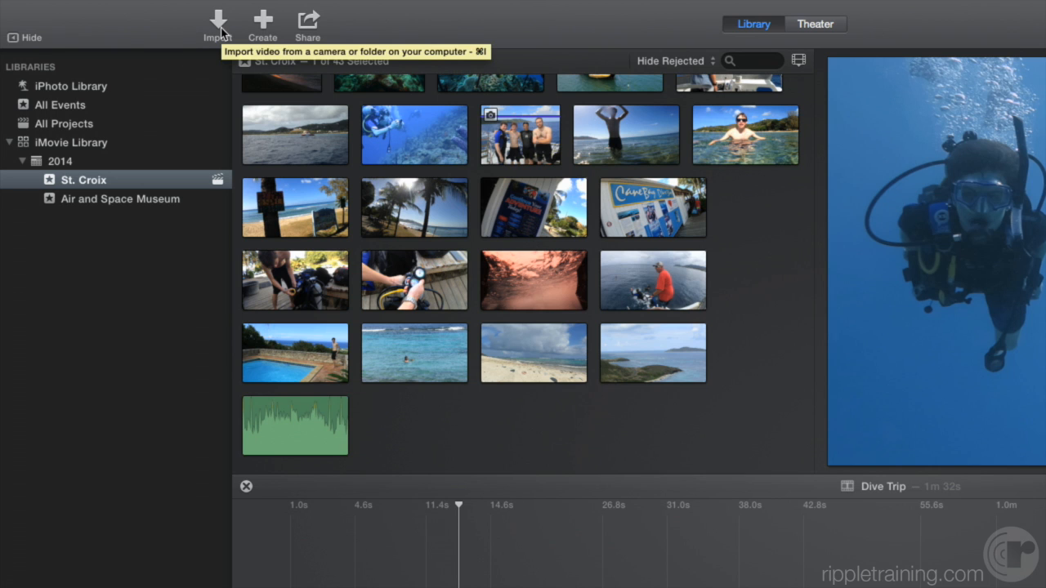
mouse_move(219, 37)
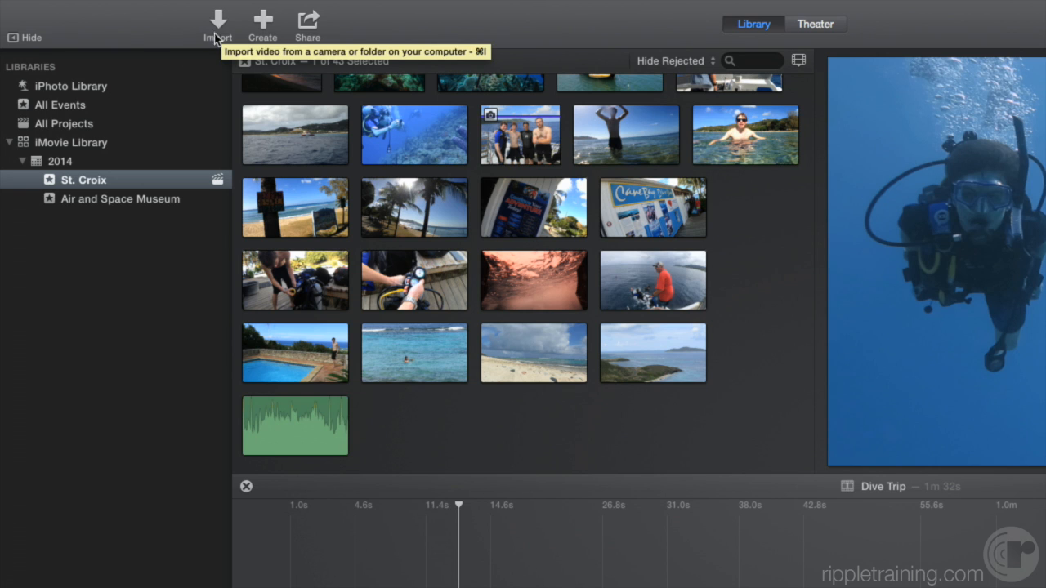
mouse_move(262, 25)
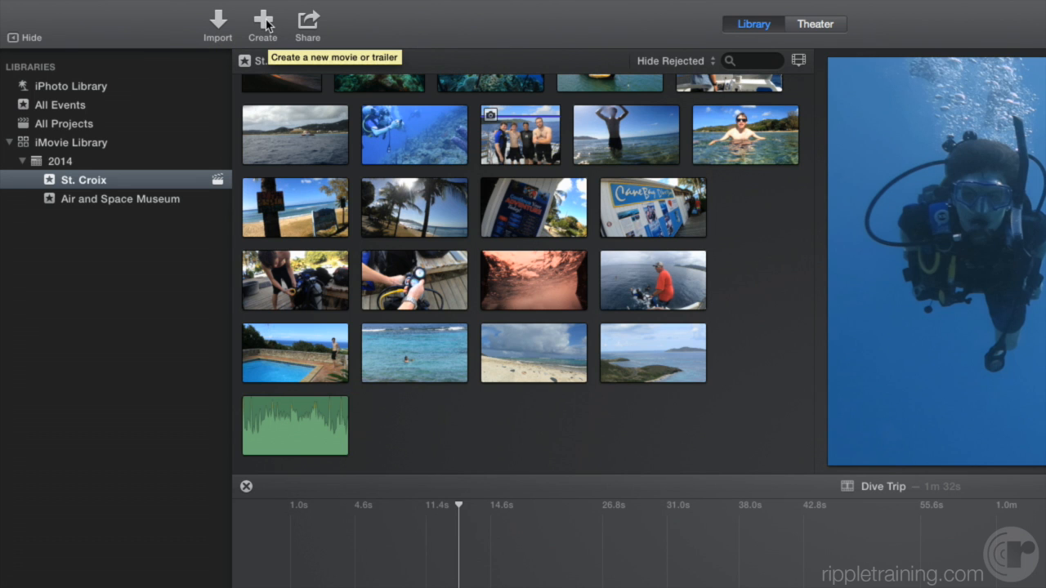
- List the Dive Trip sharing destinations: Theater, Email, iTunes, YouTube, Facebook, Vimeo, CNN iReport, File
left_click(262, 24)
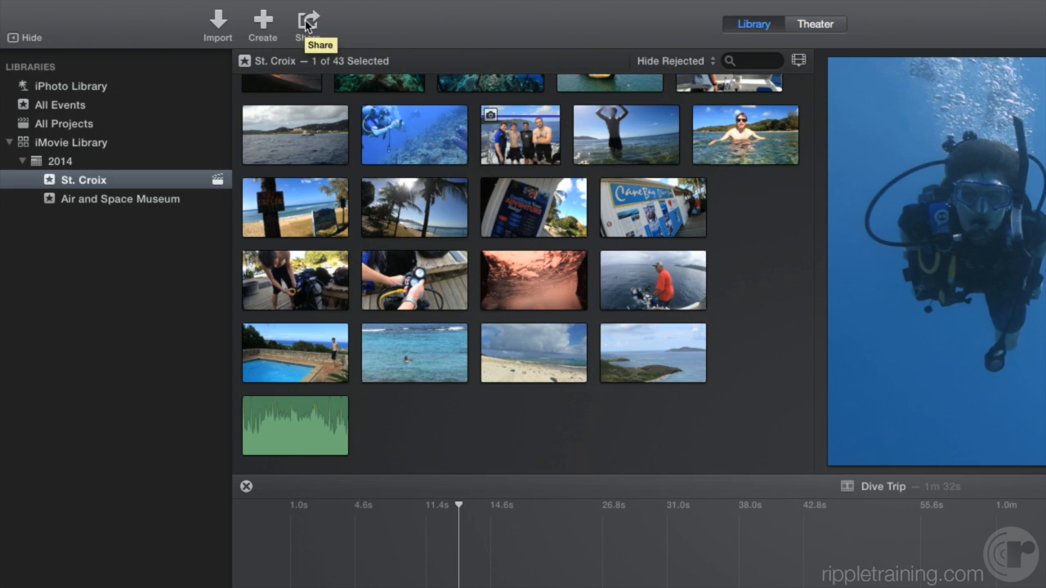
left_click(308, 21)
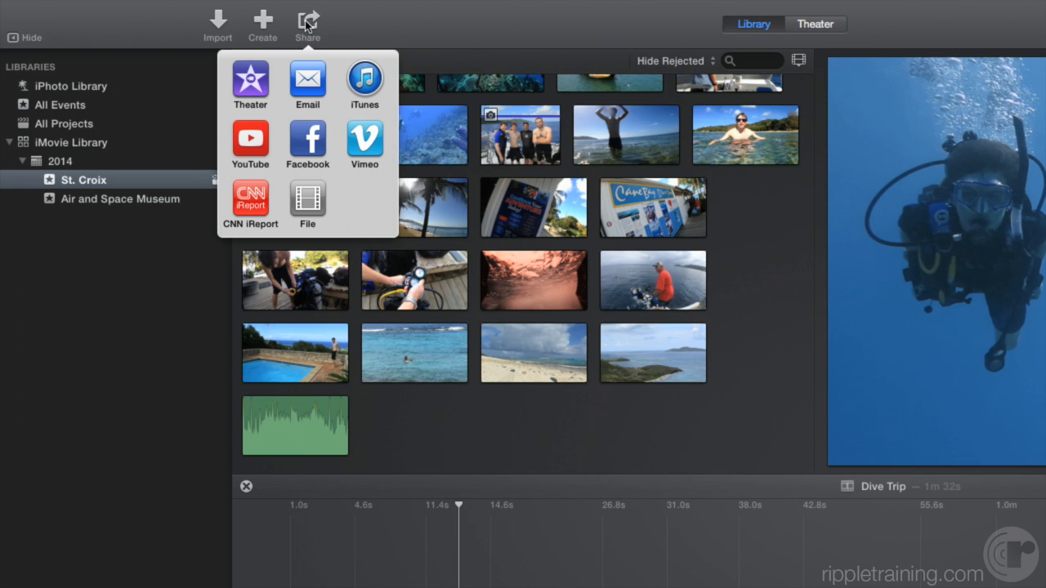
mouse_move(345, 27)
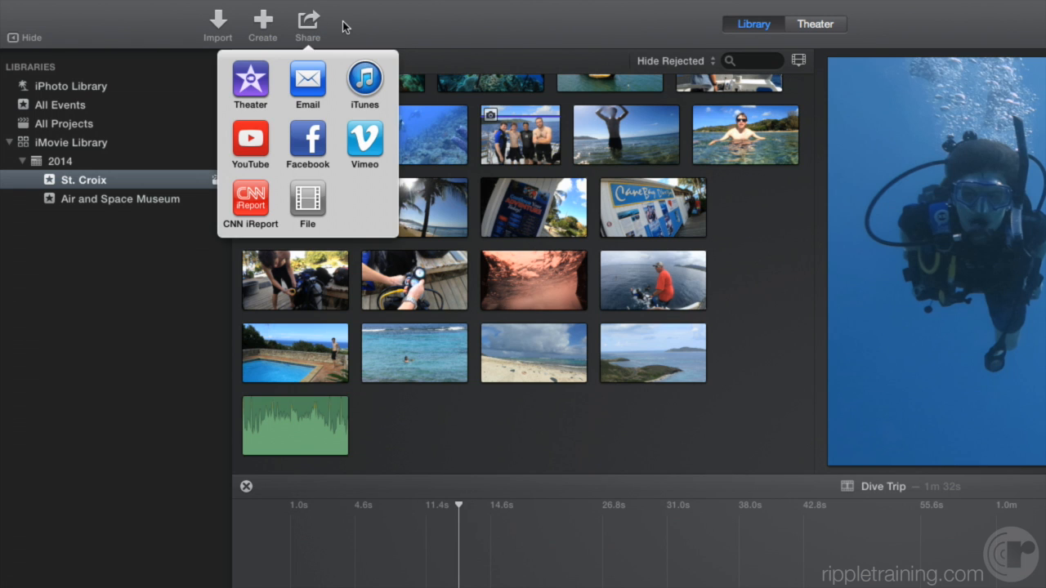